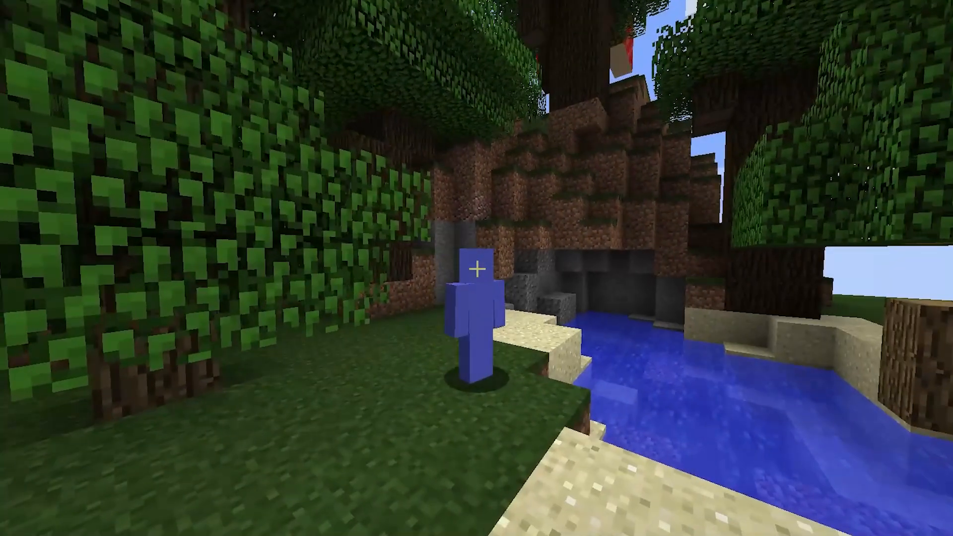
{"action": "mouse_move", "coordinate": [477, 268]}
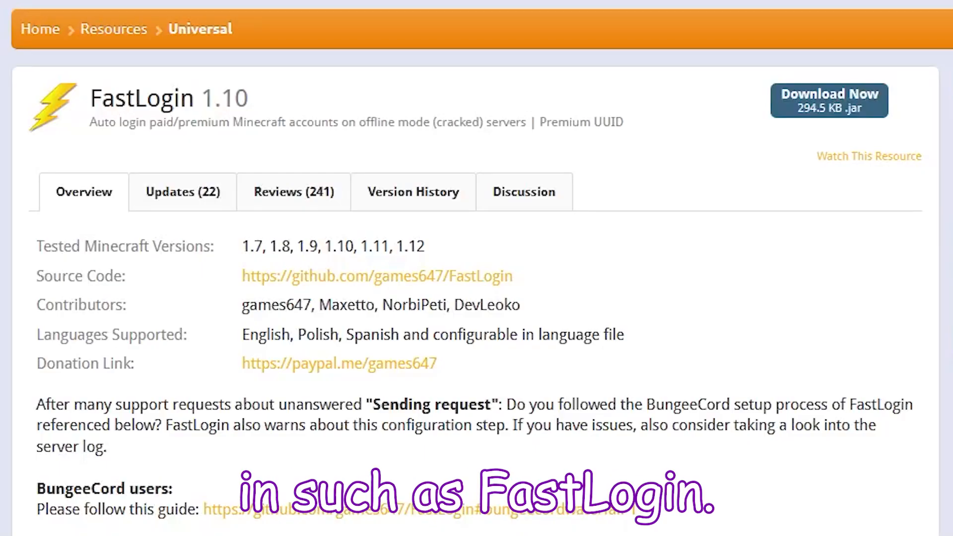
Open server.properties from Files, search 'online', and set online-mode to false.
{"action": "scroll", "scroll_direction": "down", "scroll_amount": 3}
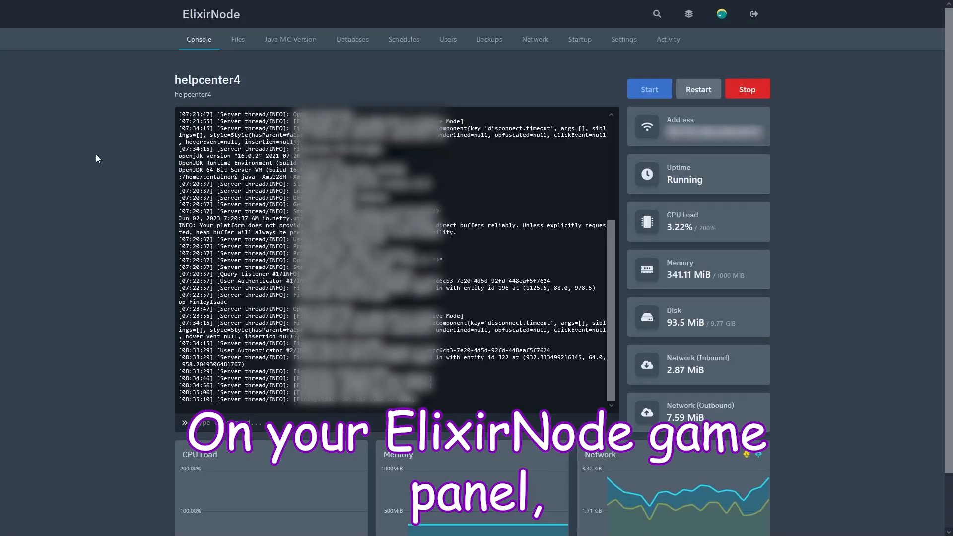
{"action": "left_click", "coordinate": [238, 38]}
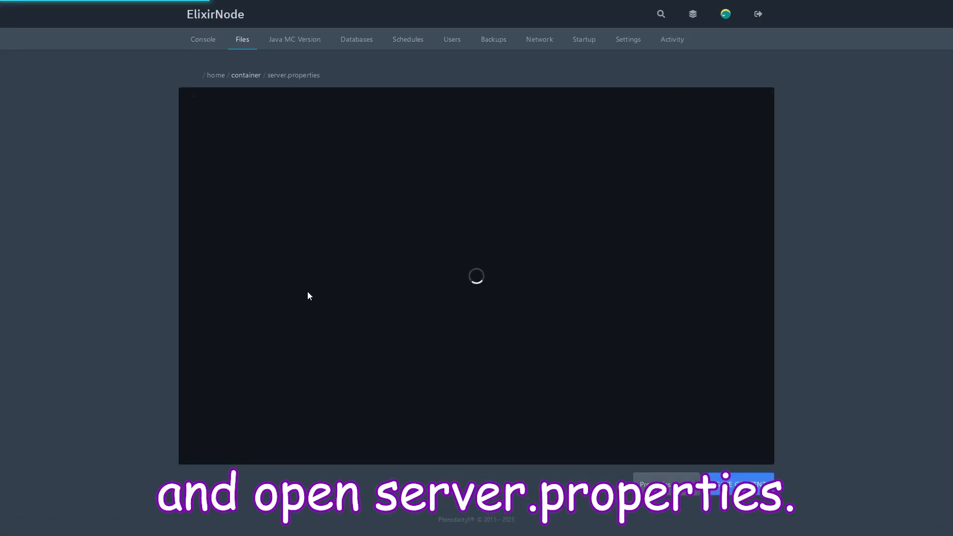
{"action": "key", "text": "ctrl+f"}
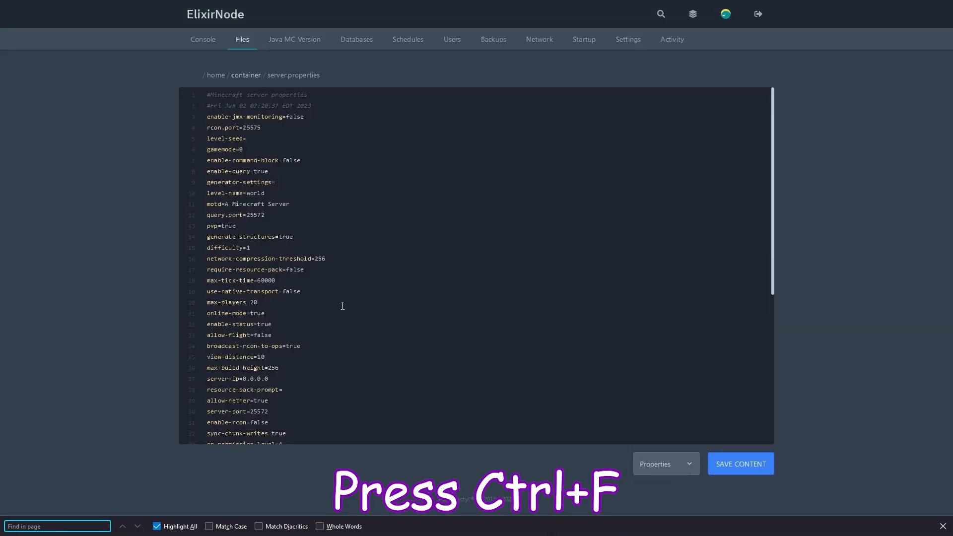
{"action": "type", "text": "online"}
{"action": "left_click", "coordinate": [485, 313]}
{"action": "type", "text": "fals"}
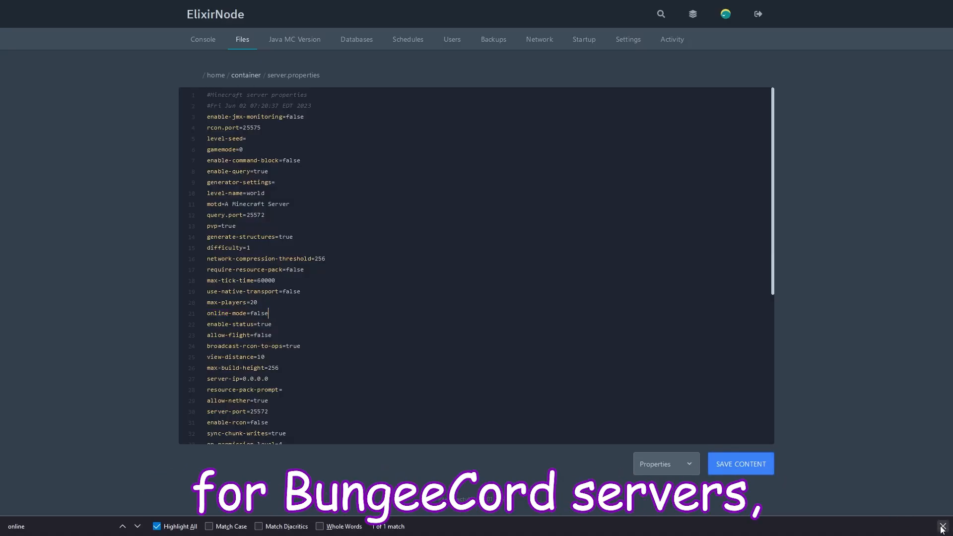
Close the find bar, return to the Console, and restart the server.
{"action": "left_click", "coordinate": [944, 526]}
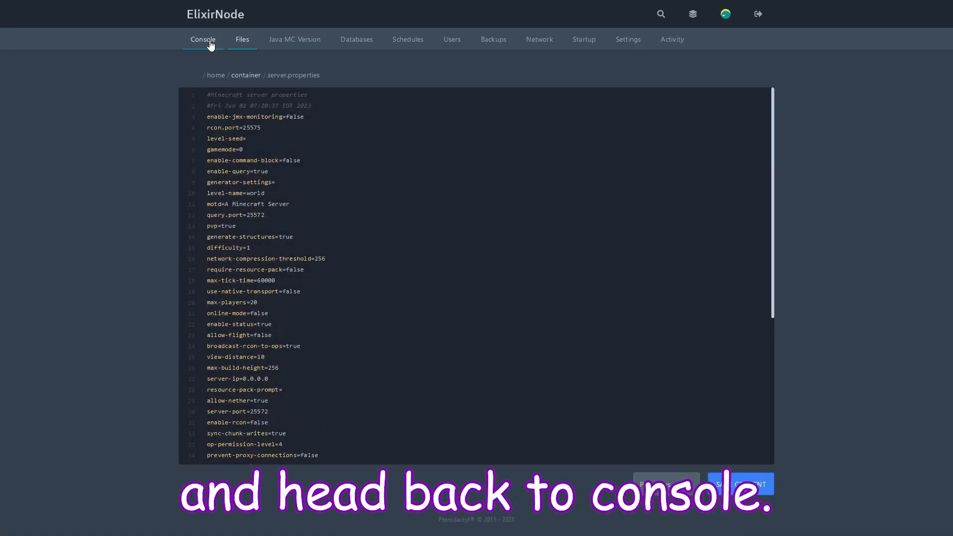
{"action": "left_click", "coordinate": [198, 39]}
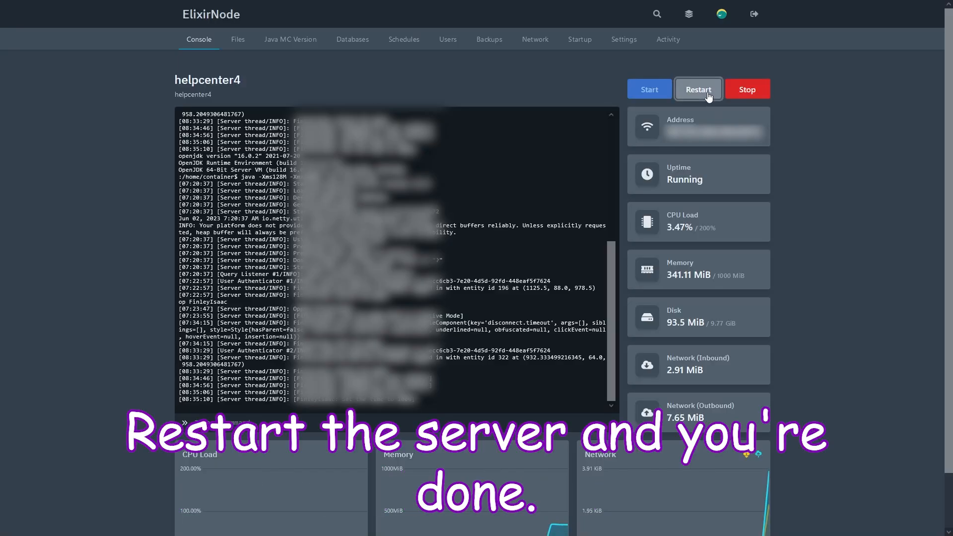
{"action": "left_click", "coordinate": [698, 89]}
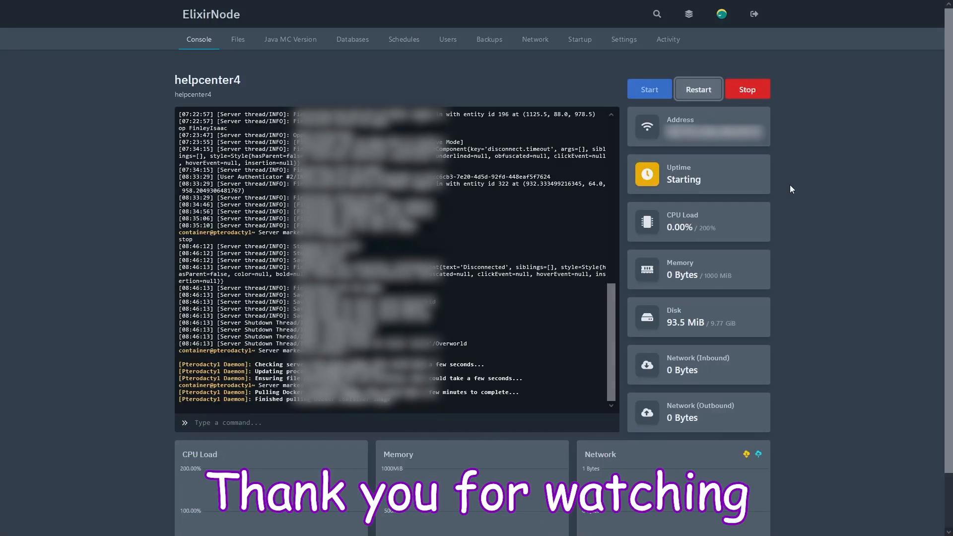